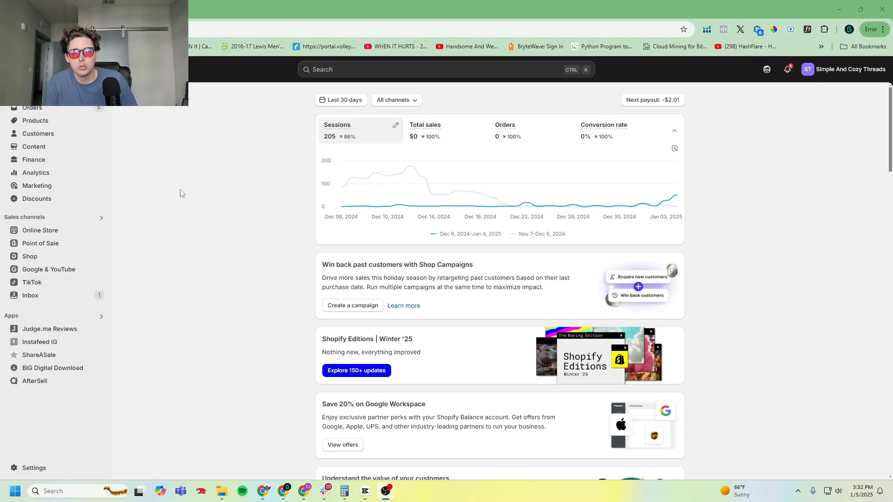
mouse_move(70, 225)
text(m)
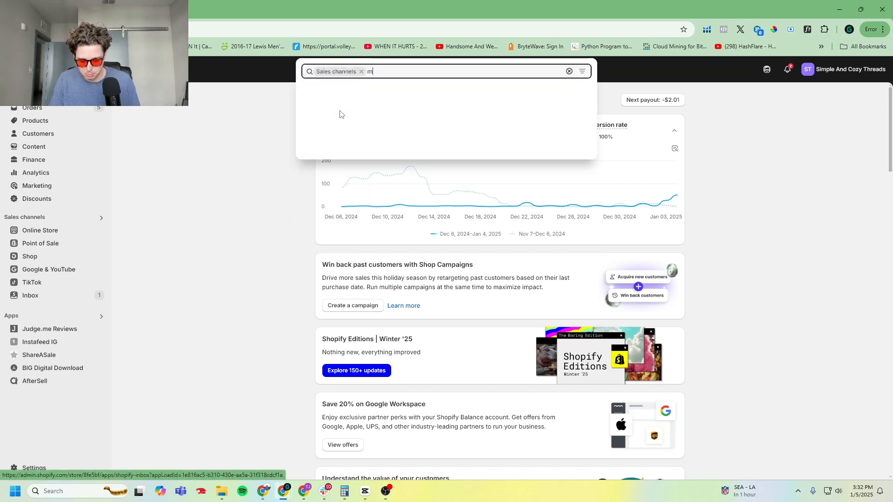
Search the admin for 'meta' under Sales channels to find the Facebook & Instagram channel
text(eta)
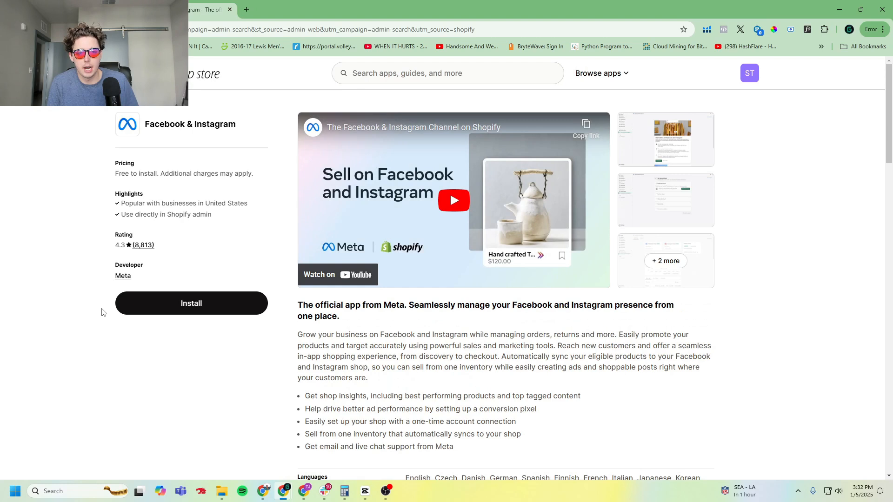
mouse_move(191, 303)
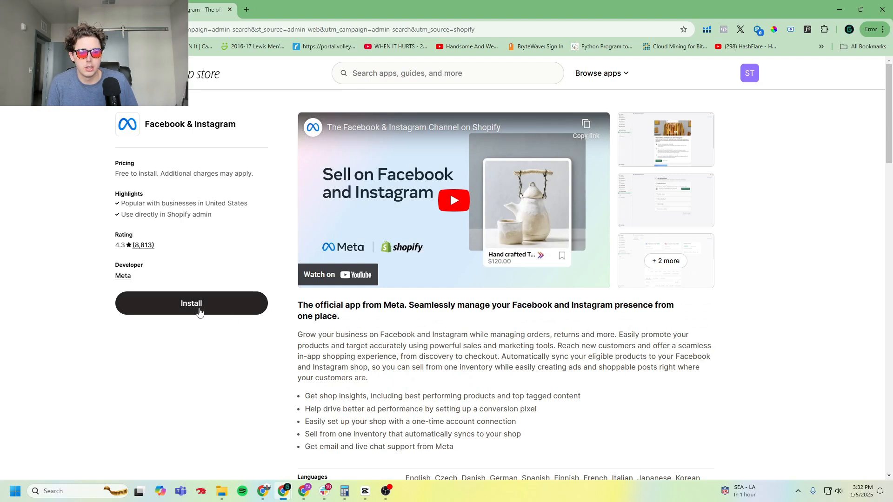
Start installing the Facebook & Instagram app from its App Store listing
click(191, 303)
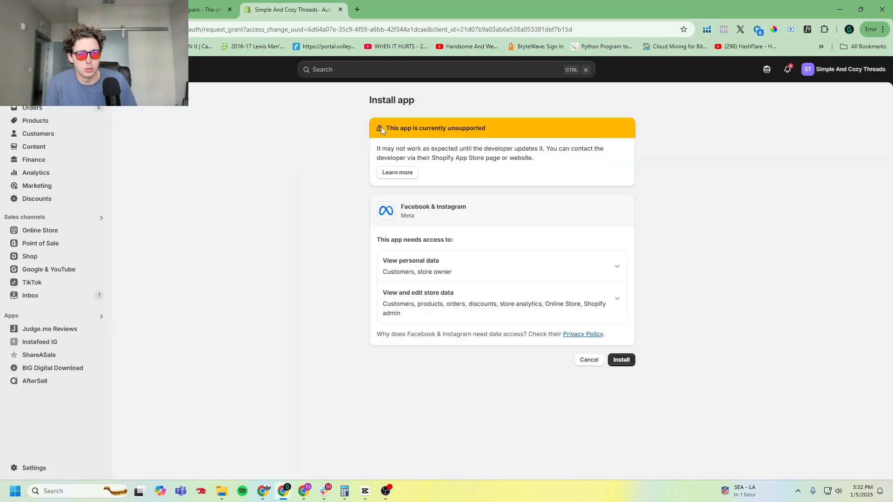
mouse_move(517, 156)
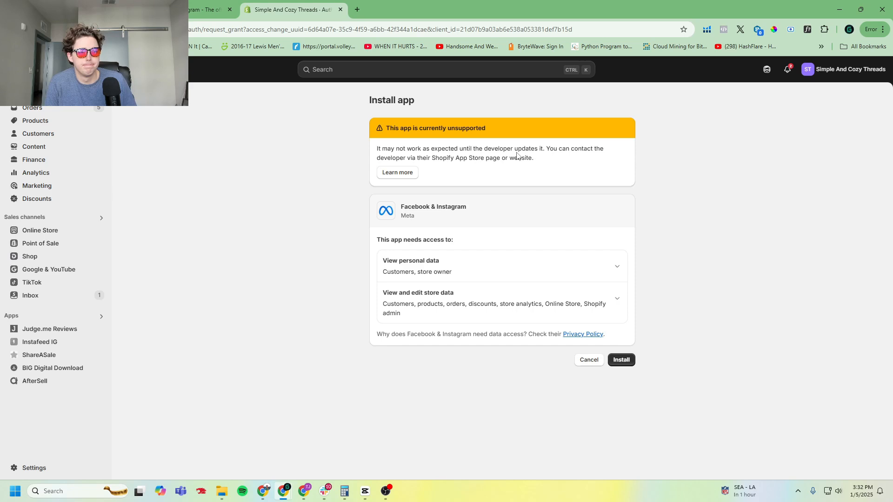
mouse_move(633, 346)
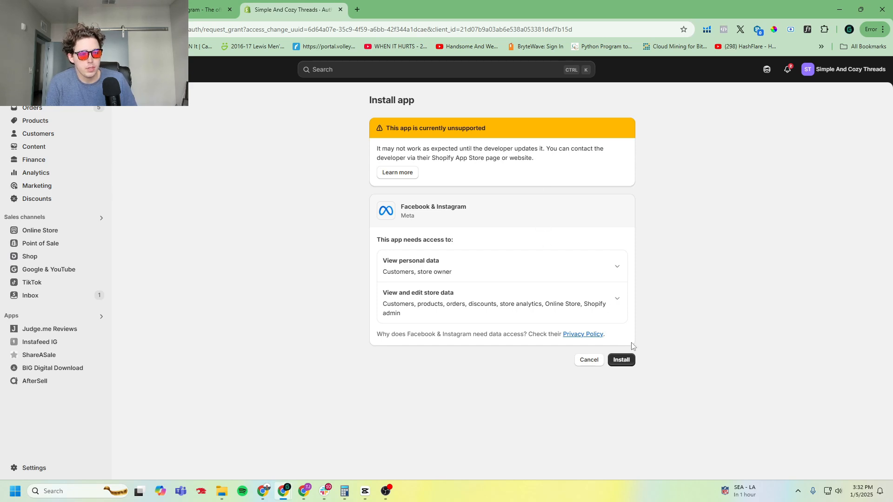
Approve the requested data access so Facebook & Instagram installs as a sales channel
click(620, 359)
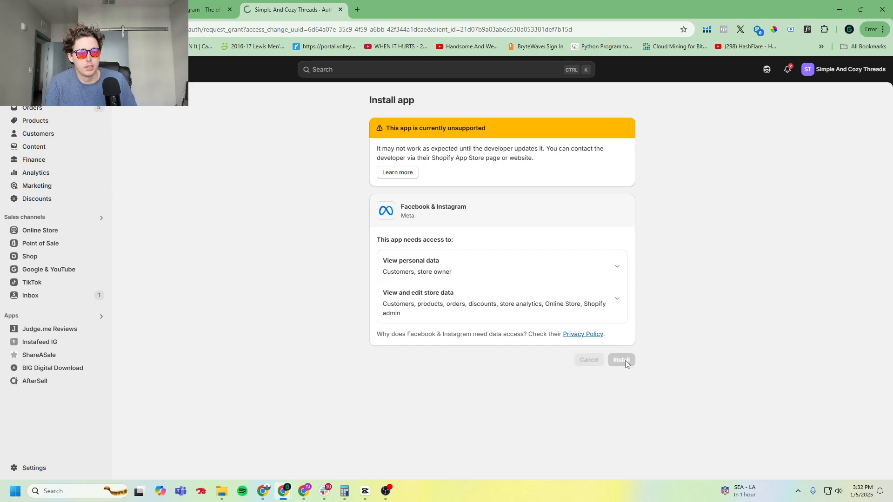
click(620, 359)
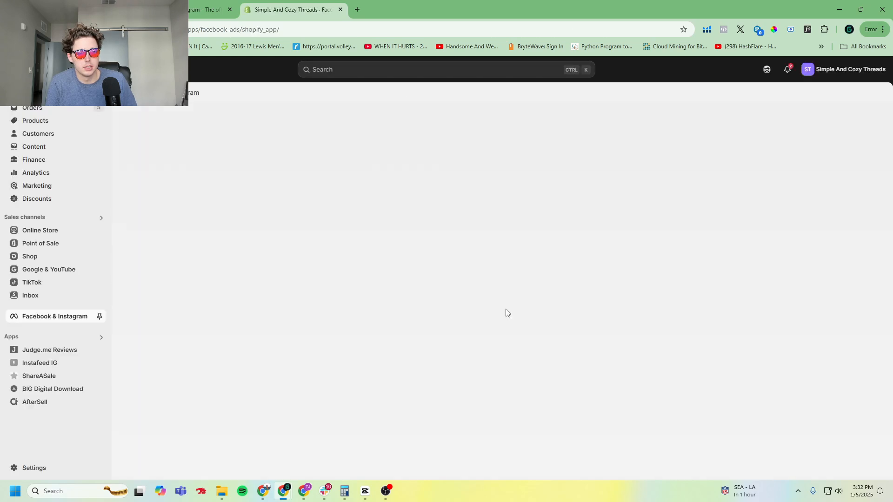
Pin Facebook & Instagram to the admin navigation and dismiss the Create shop prompt
click(53, 316)
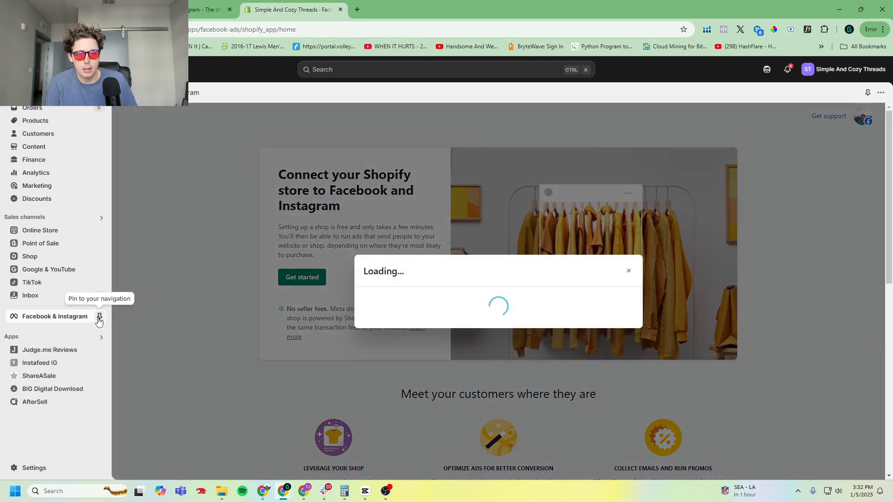
click(98, 317)
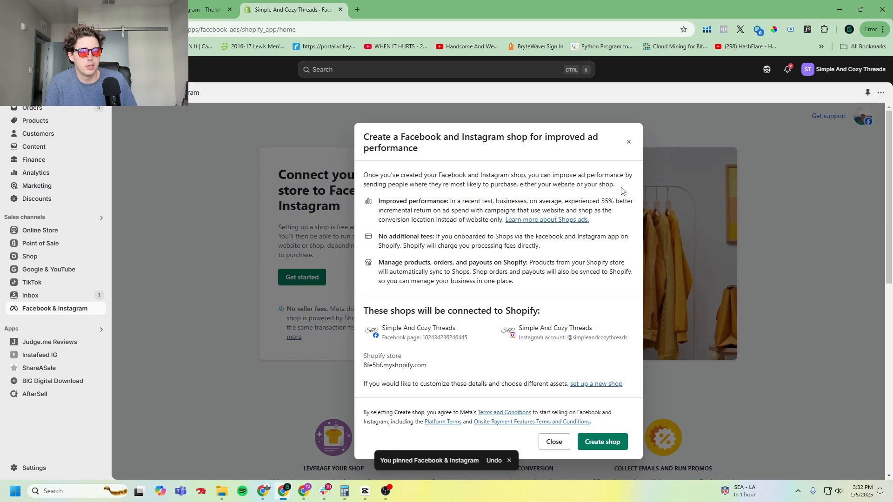
click(552, 441)
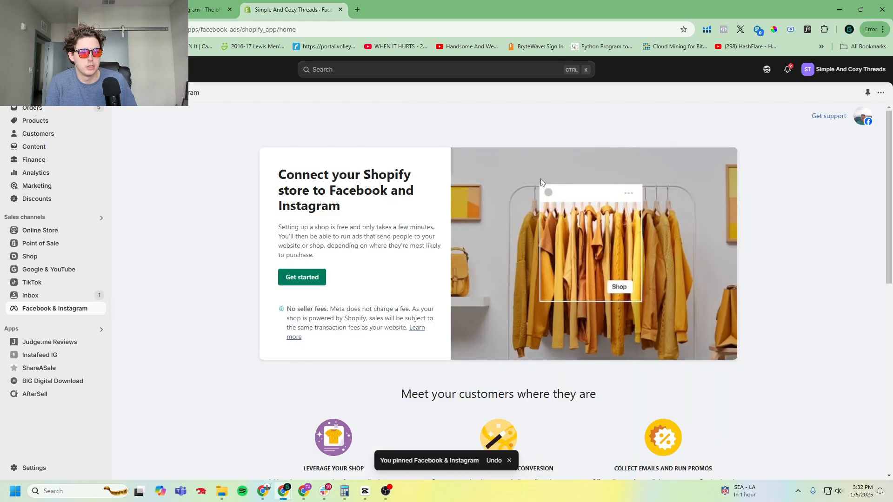
mouse_move(240, 268)
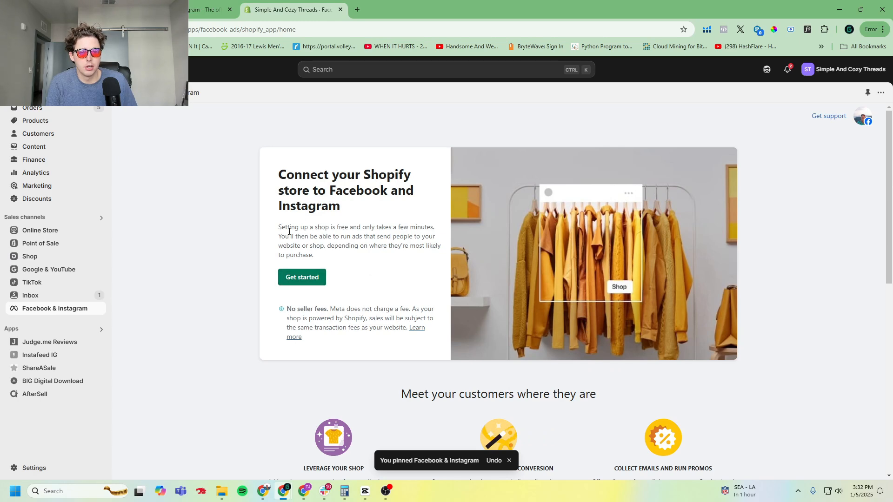
scroll(down, 3)
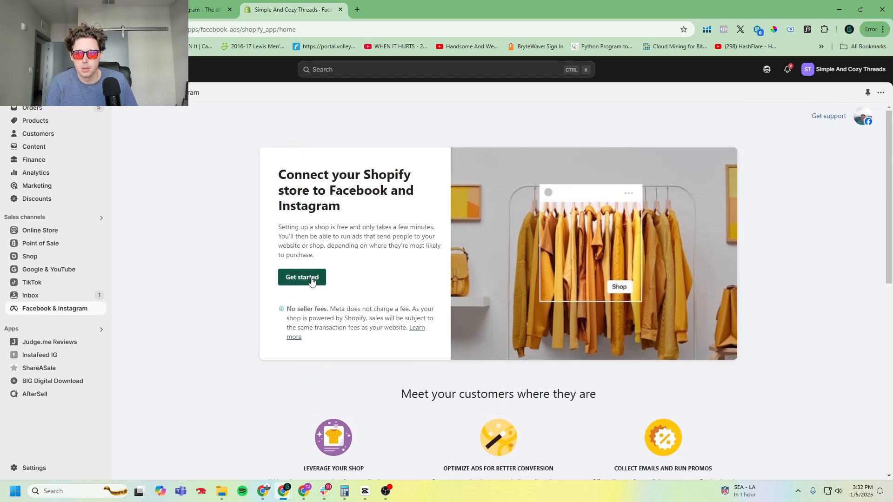
Create the Facebook and Instagram shop connected to the store's Facebook page and Instagram account
click(301, 277)
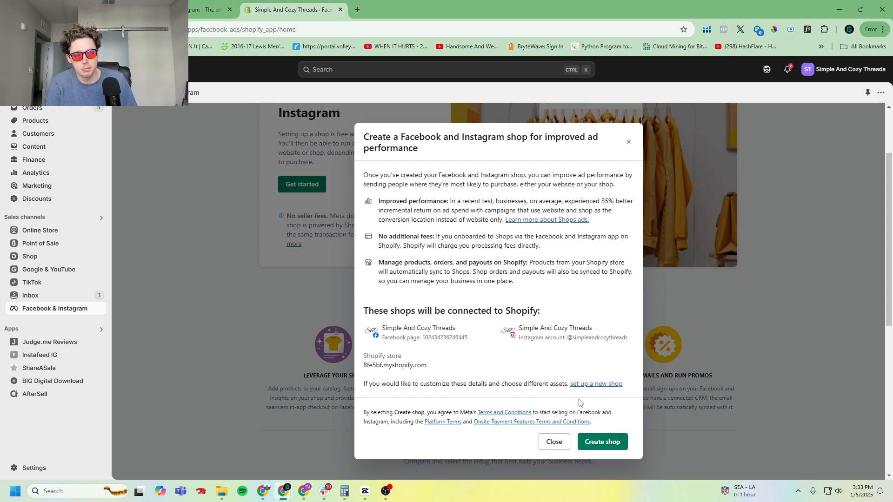
mouse_move(515, 358)
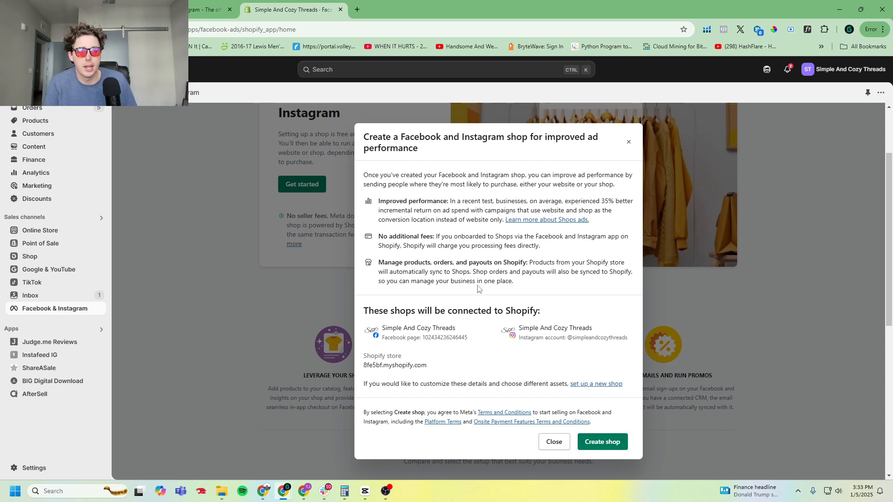
click(602, 441)
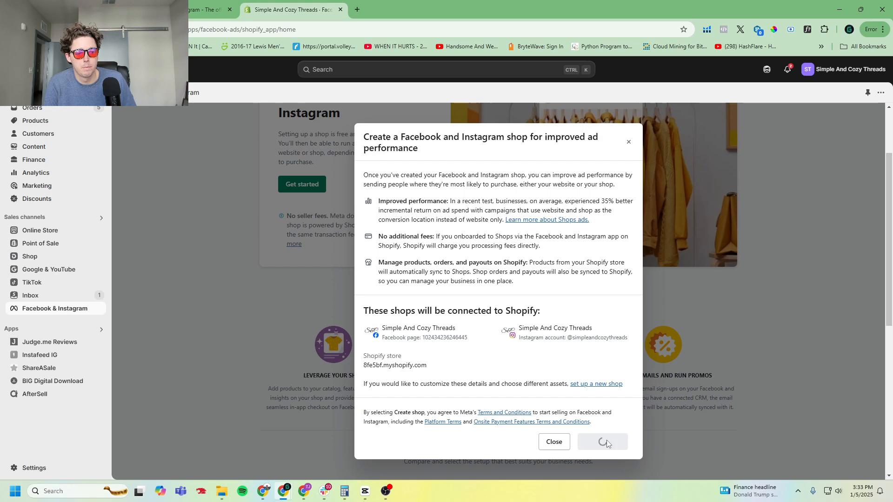
click(602, 441)
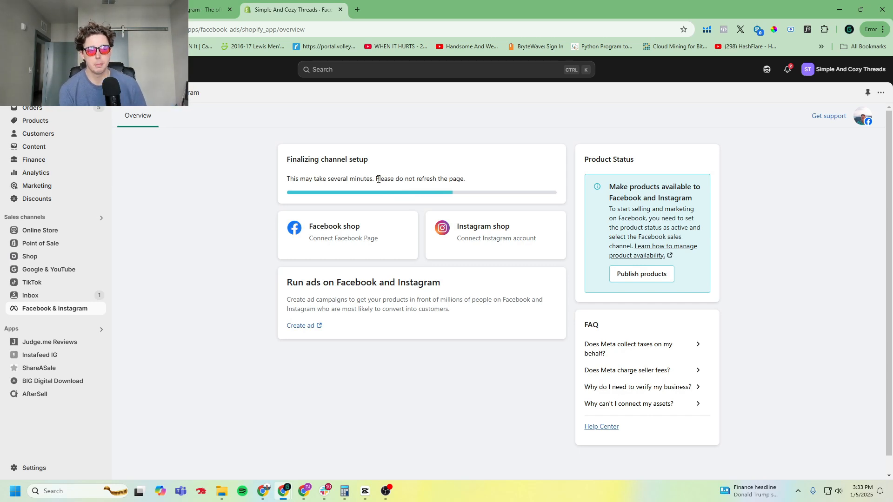
mouse_move(440, 166)
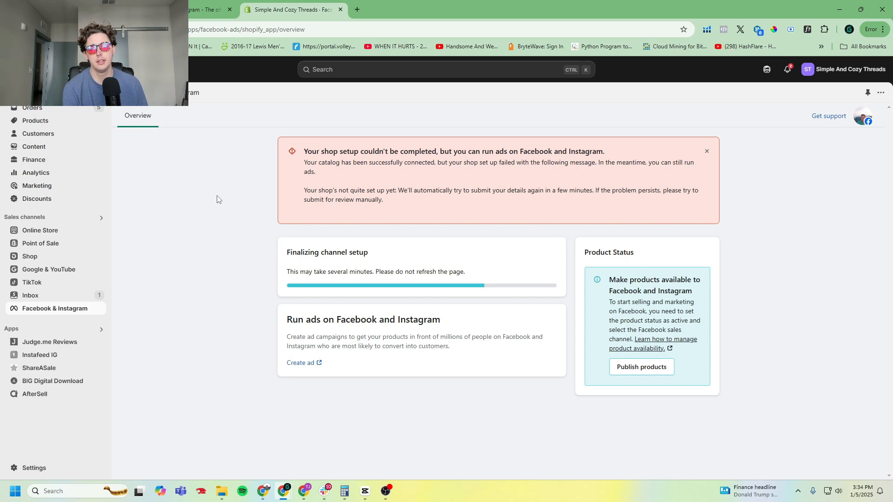
Connect the business portfolio in ads setup and reach the data sharing preference dialog
click(301, 363)
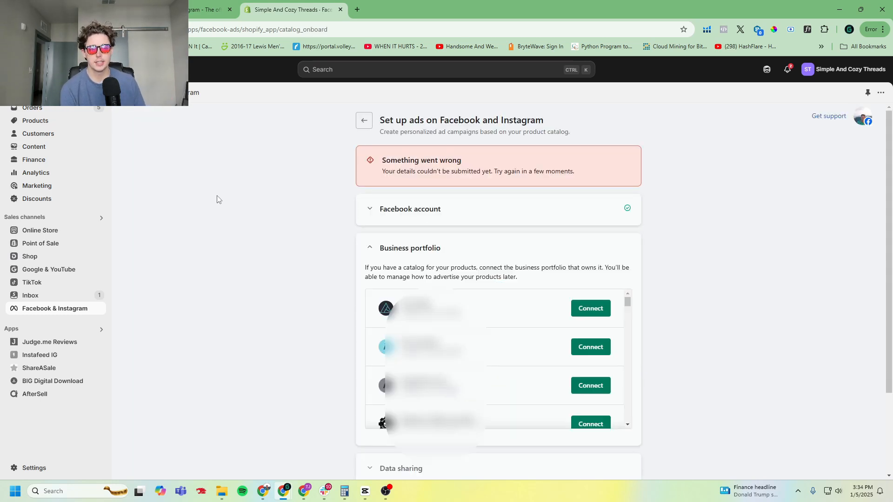
mouse_move(392, 217)
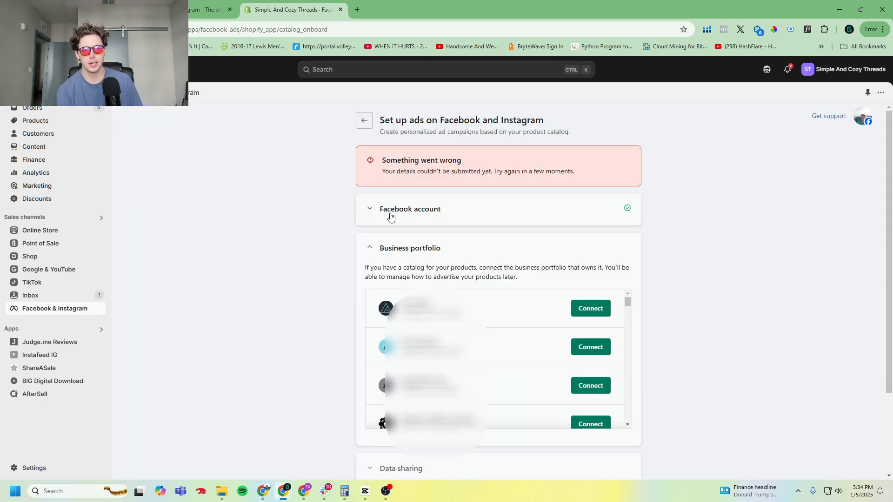
click(410, 209)
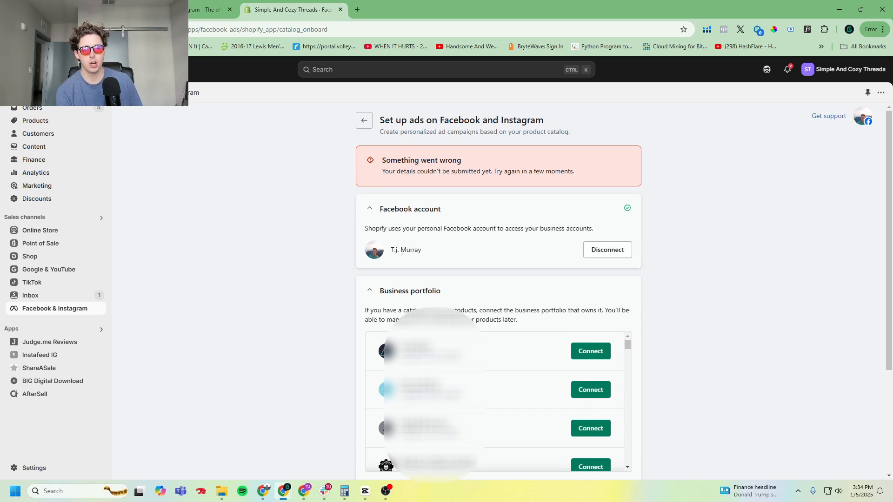
double_click(405, 249)
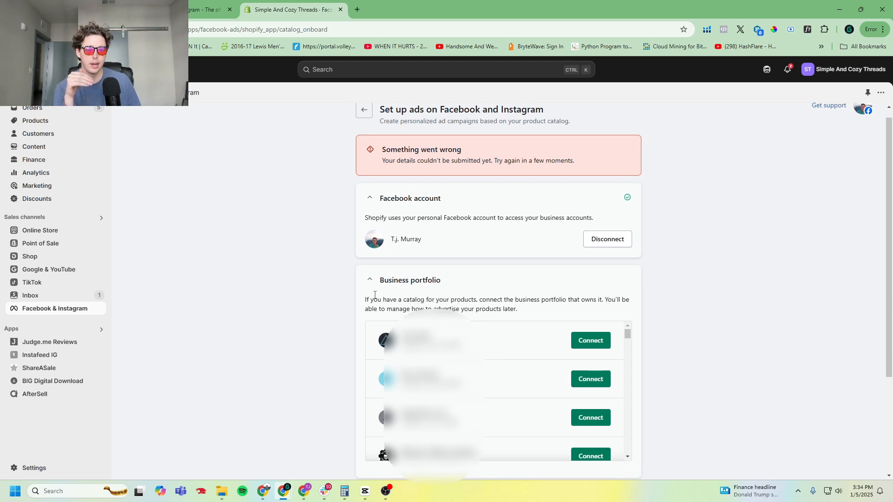
scroll(down, 3)
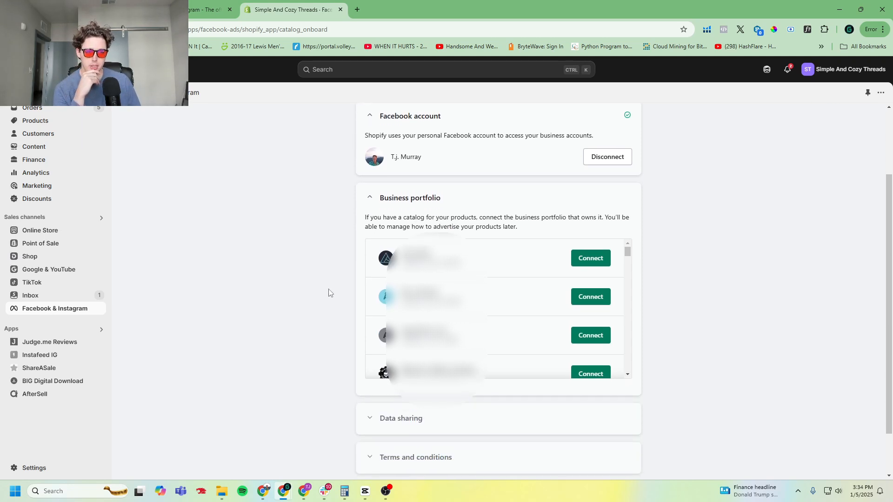
mouse_move(516, 249)
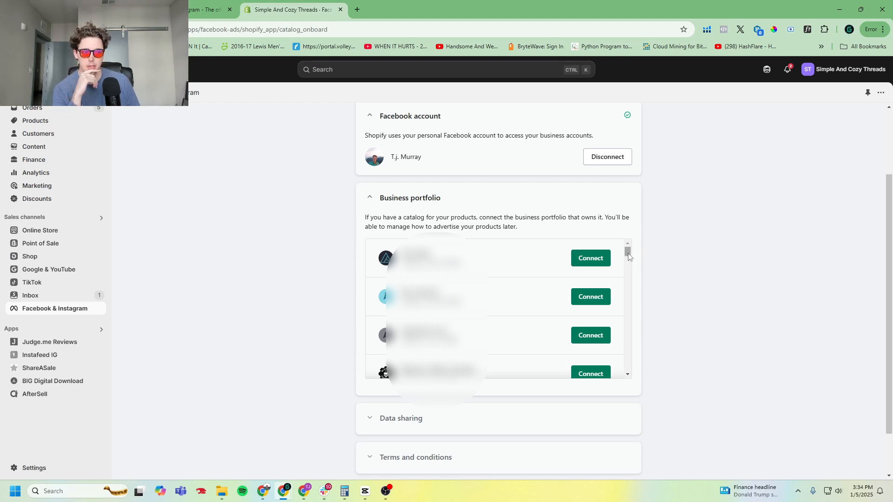
mouse_move(518, 295)
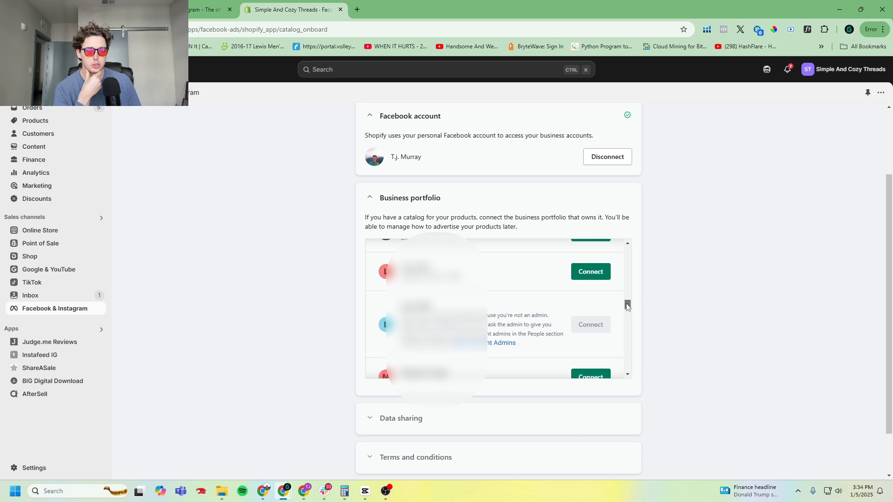
scroll(down, 3)
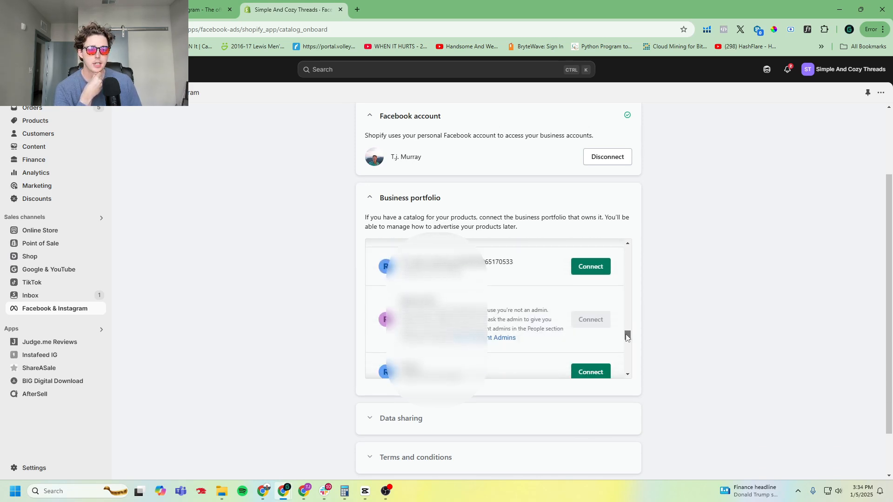
scroll(down, 3)
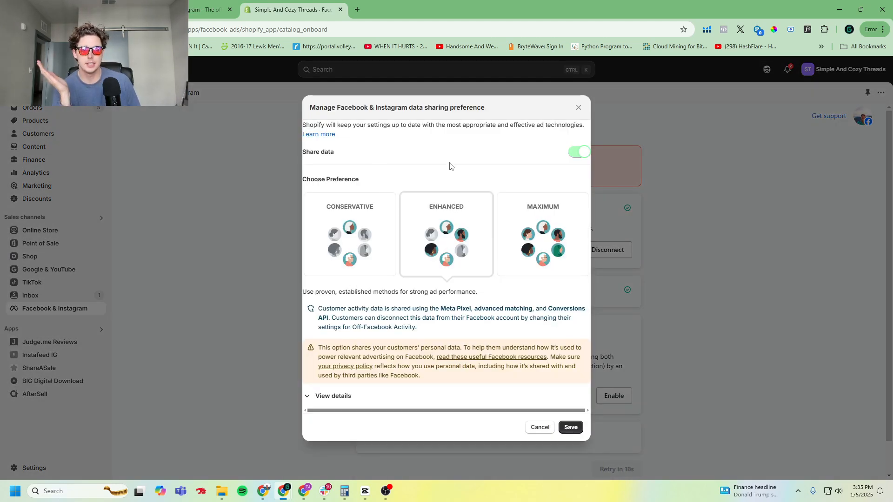
mouse_move(477, 179)
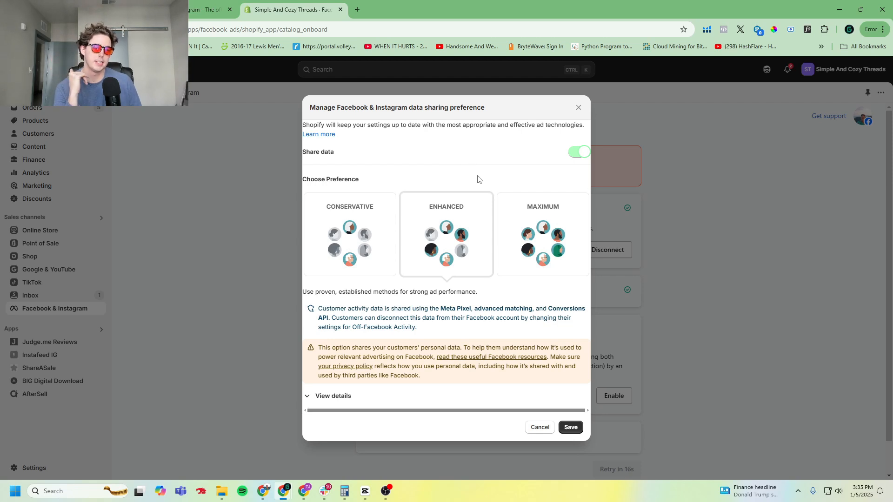
mouse_move(603, 233)
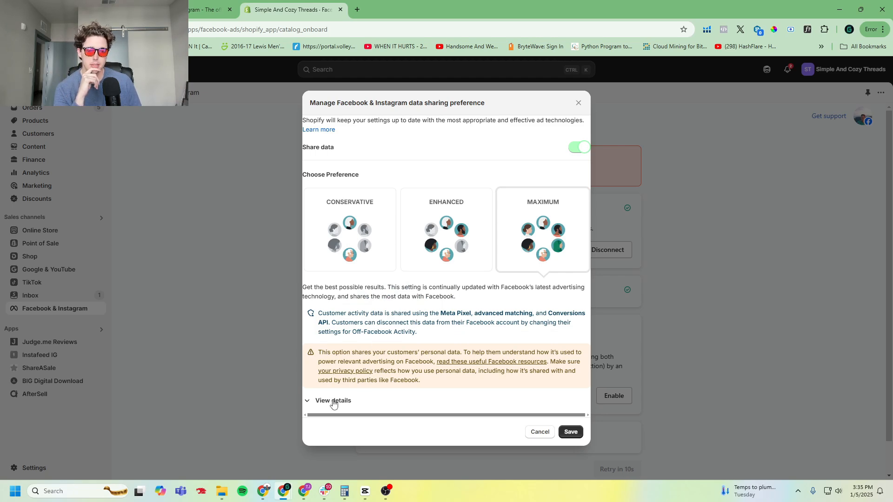
Review the data shared with Facebook and save the Maximum data sharing preference
click(332, 400)
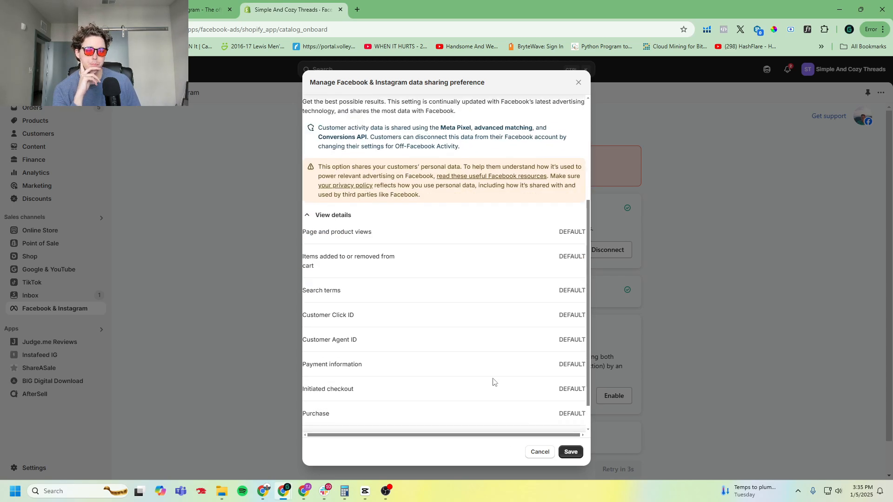
scroll(down, 3)
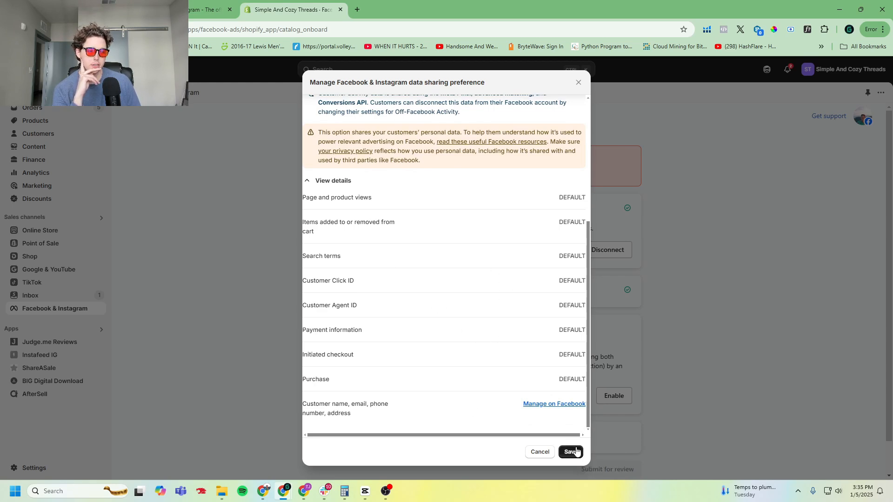
click(570, 452)
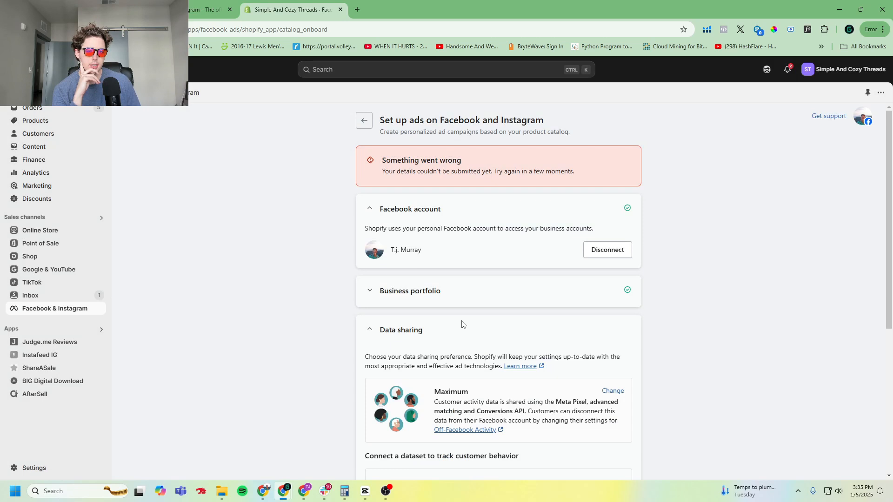
Reach the Connect a dataset section for the Simple and Cozy Threads dataset
scroll(down, 3)
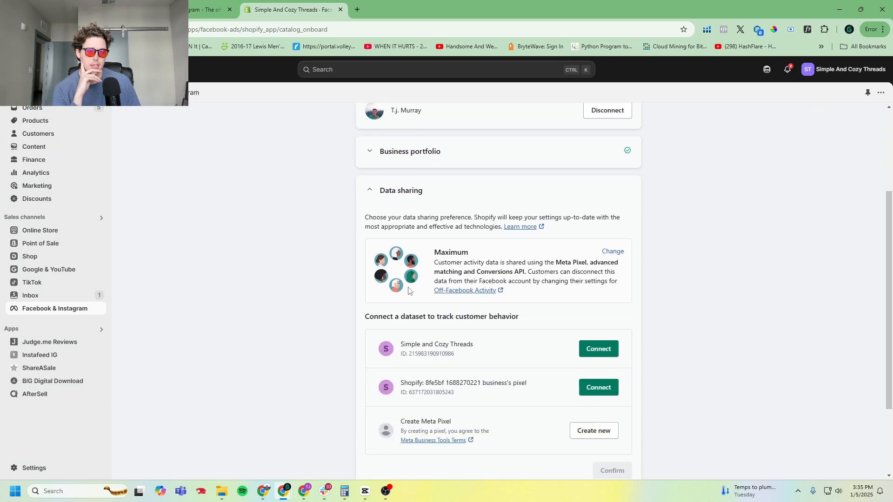
scroll(down, 3)
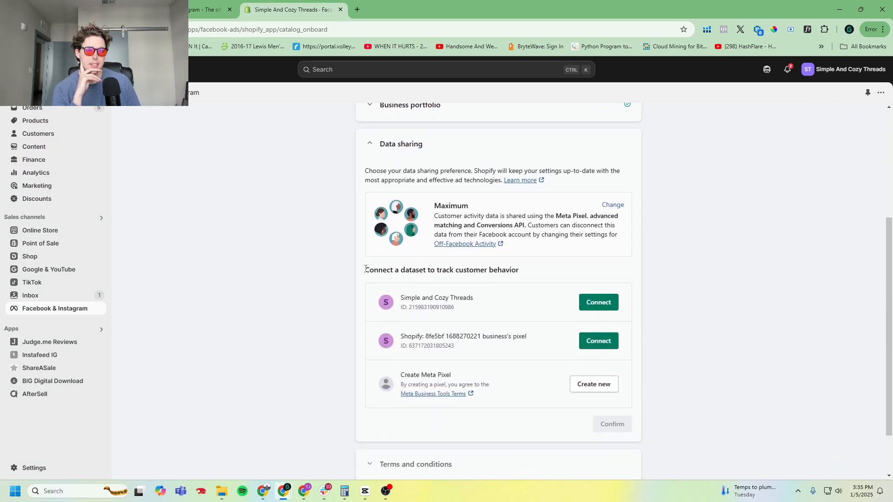
drag(364, 270, 474, 269)
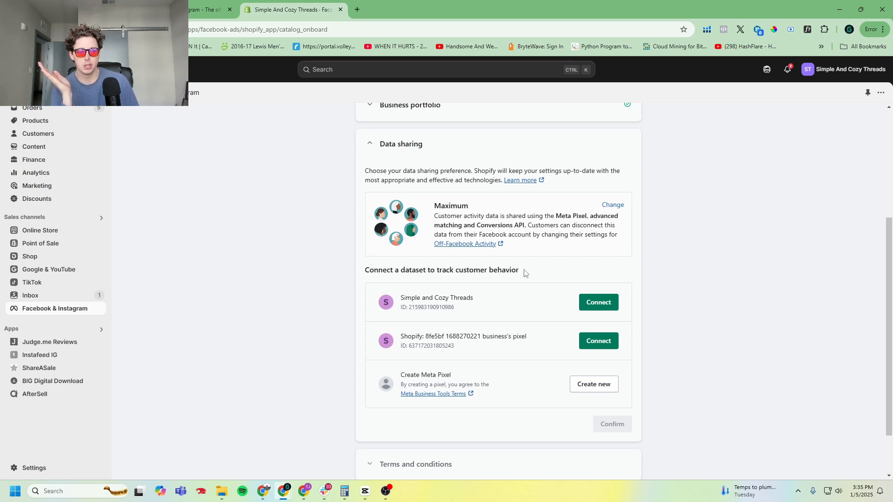
mouse_move(530, 294)
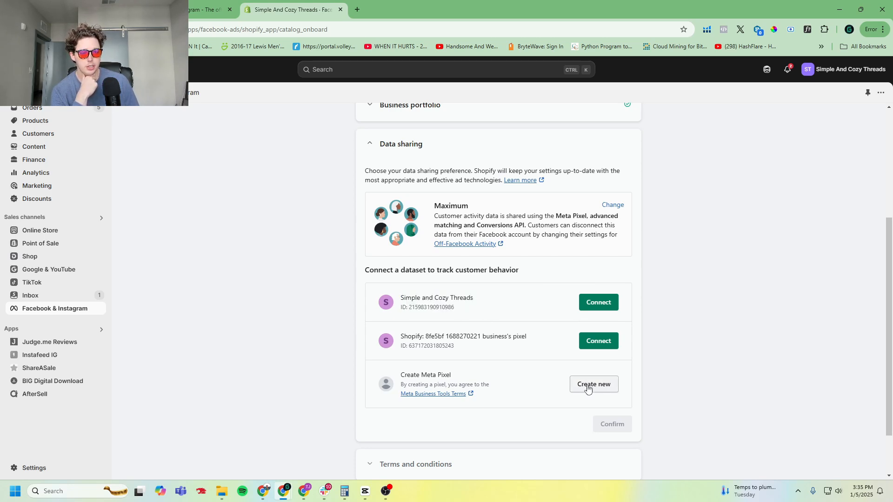
mouse_move(507, 377)
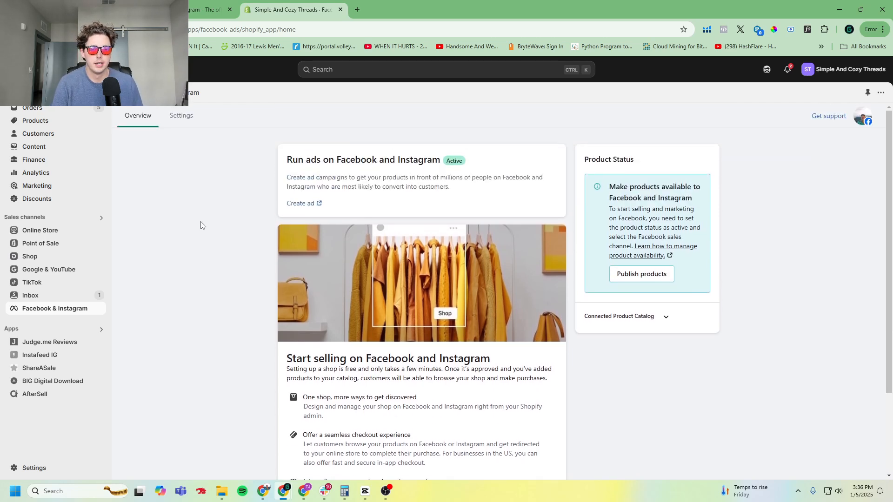
Review channel Settings confirming Maximum data sharing, Simple and Cozy Threads dataset and synced catalog
click(181, 115)
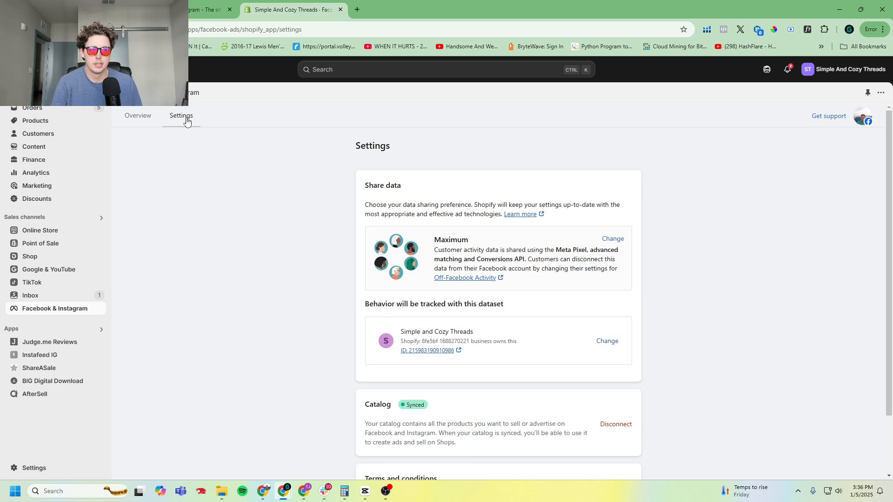
scroll(down, 3)
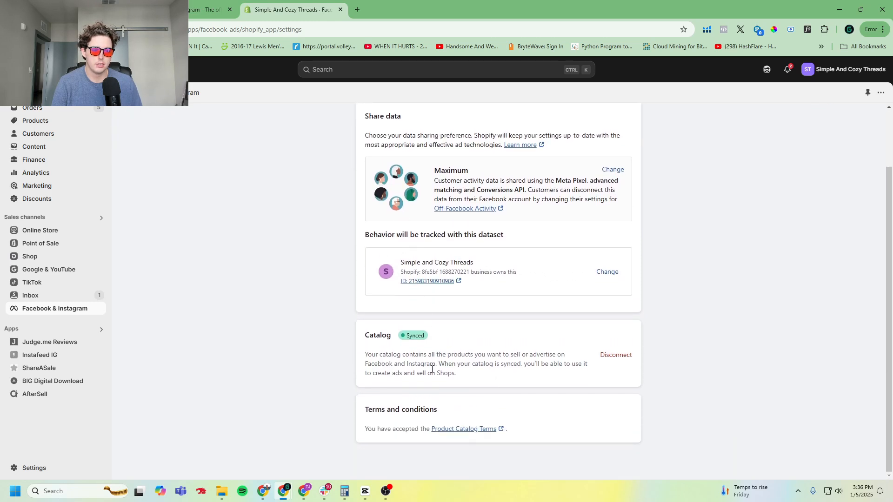
click(137, 115)
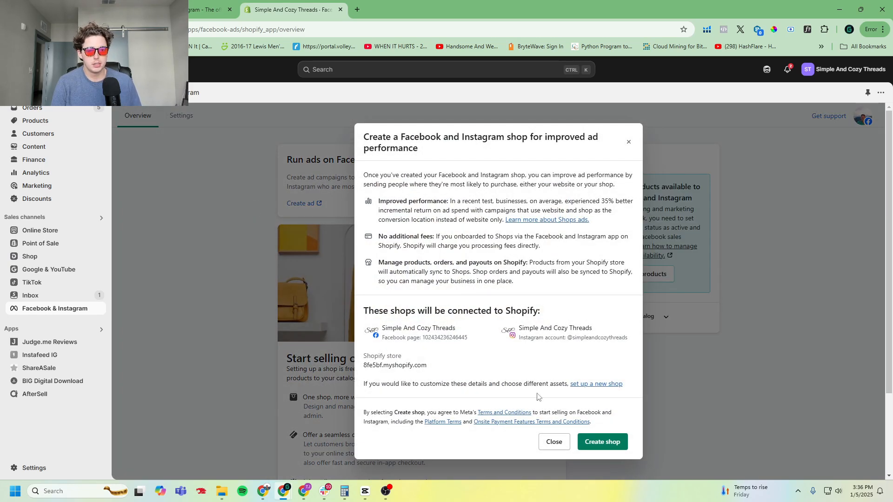
Create the Facebook and Instagram shop, dismiss the notice, and confirm the Facebook shop is in review
click(602, 441)
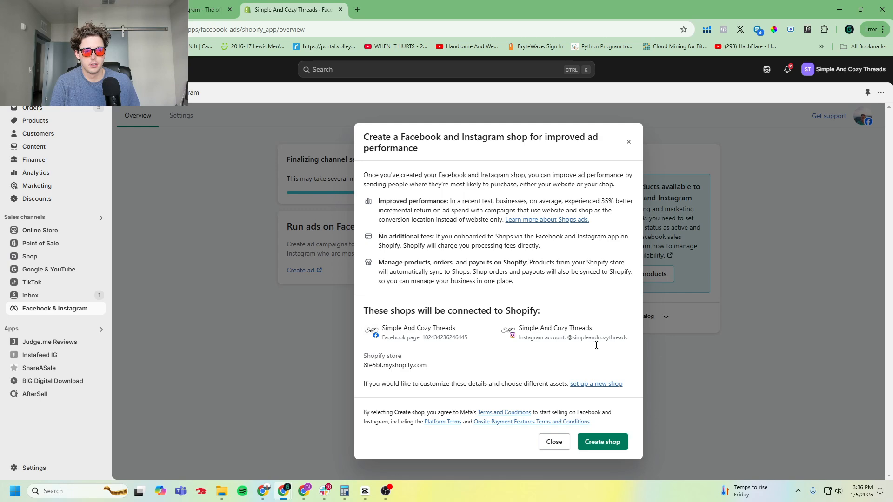
click(601, 441)
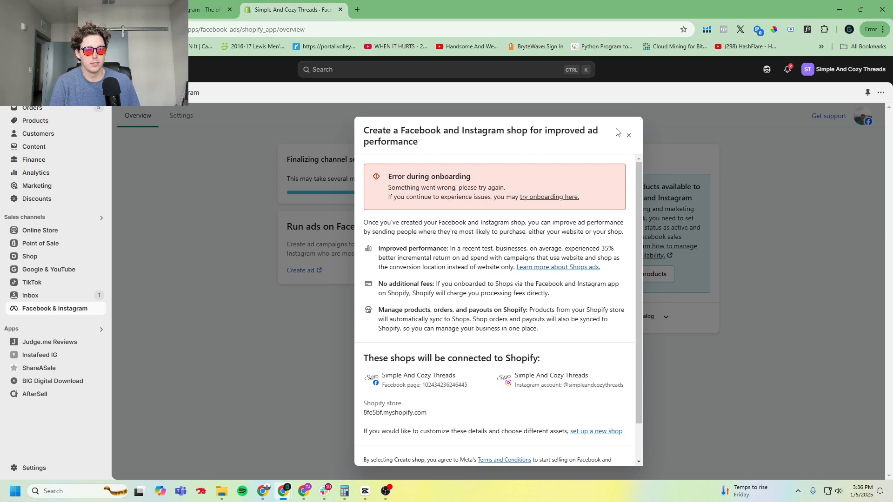
click(628, 134)
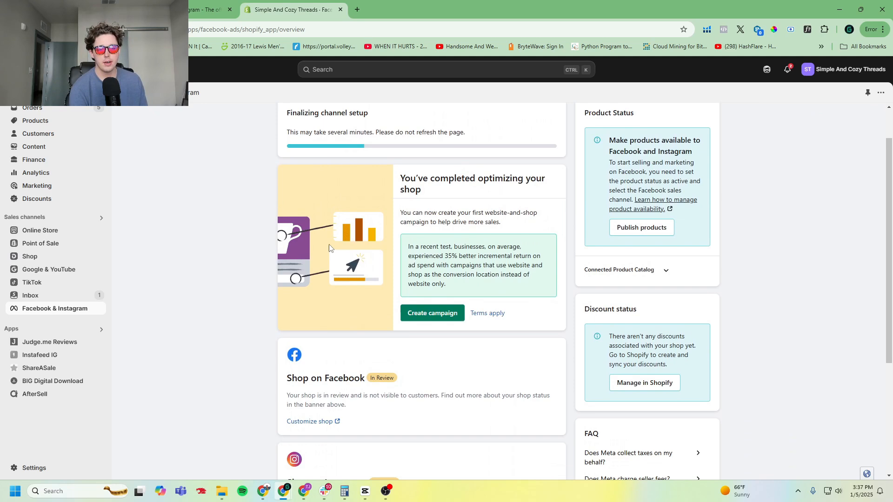
scroll(down, 3)
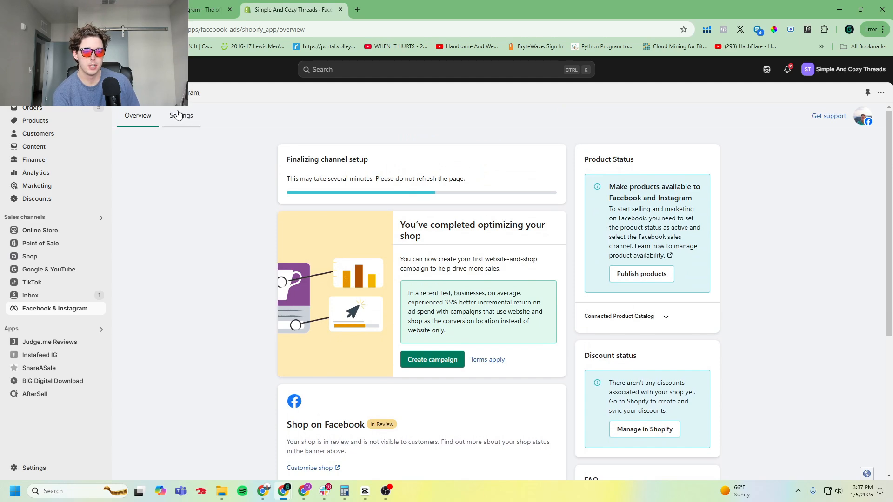
Review the Facebook & Instagram channel settings: store details, email collection off, Maximum data sharing, Simple and Cozy Threads dataset, shipping
click(181, 115)
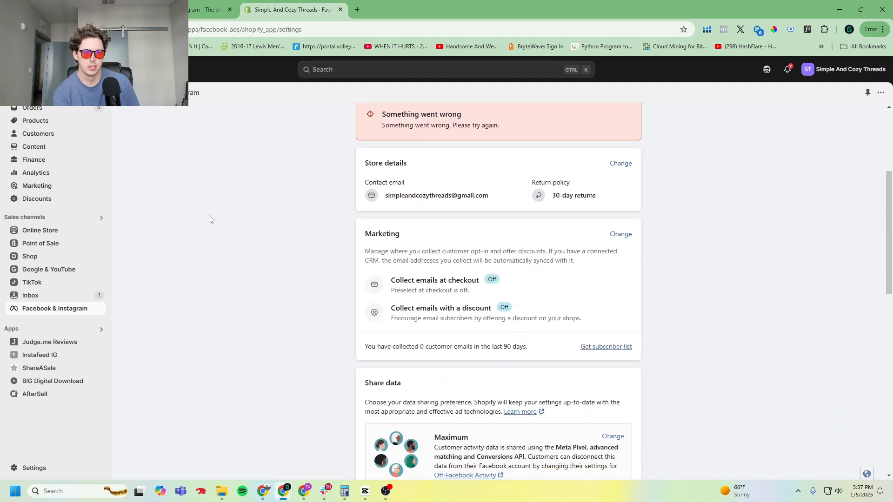
scroll(down, 3)
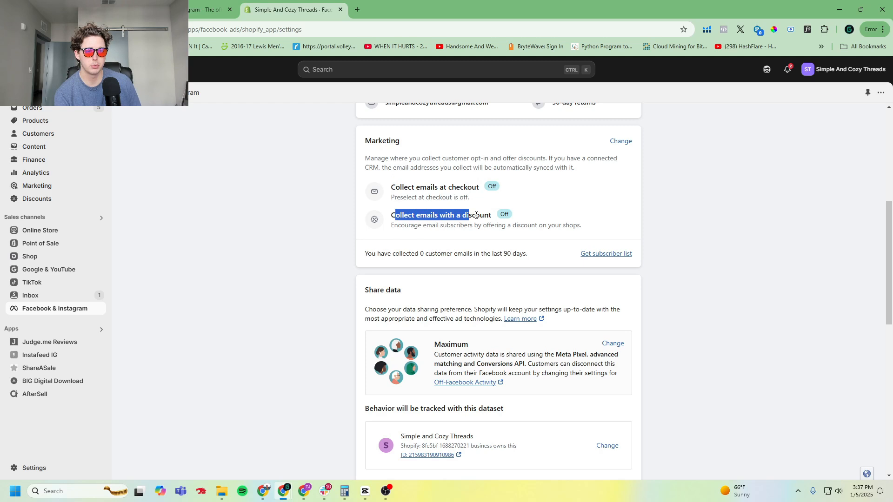
click(316, 220)
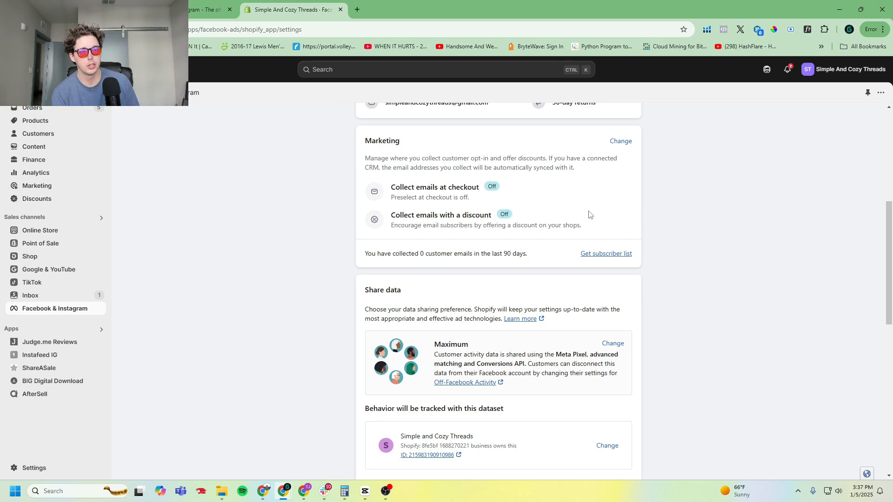
scroll(down, 3)
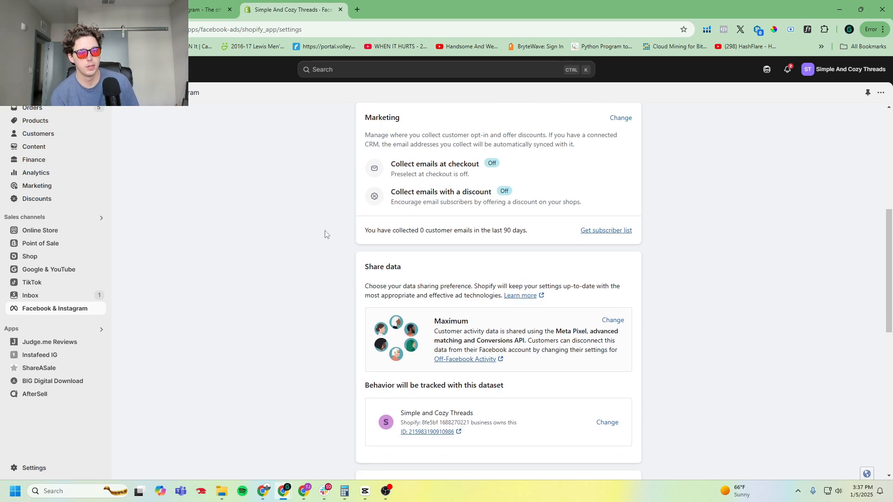
scroll(up, 3)
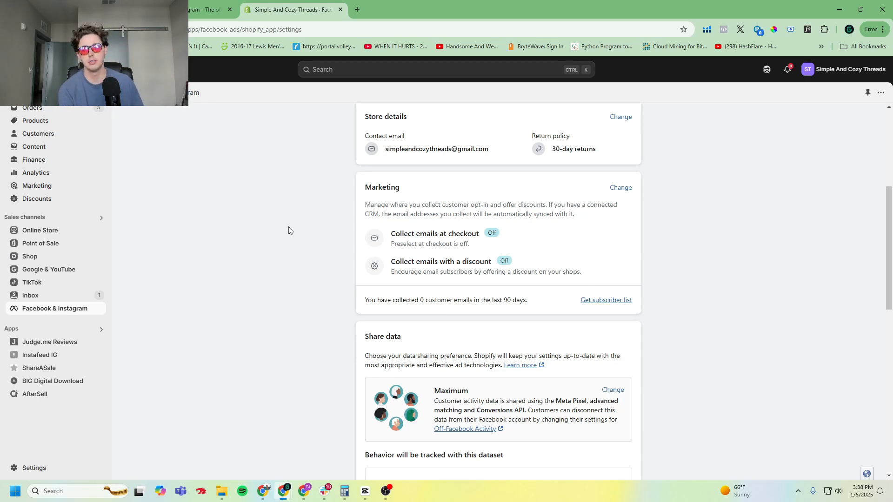
scroll(down, 3)
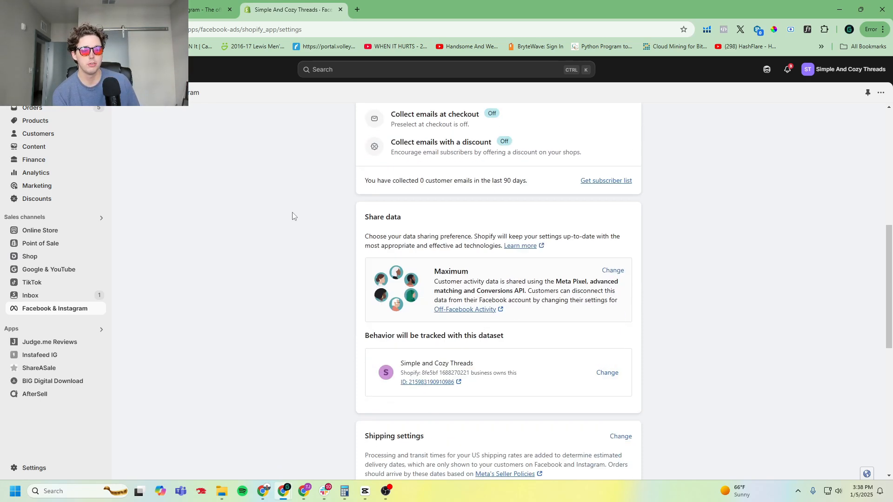